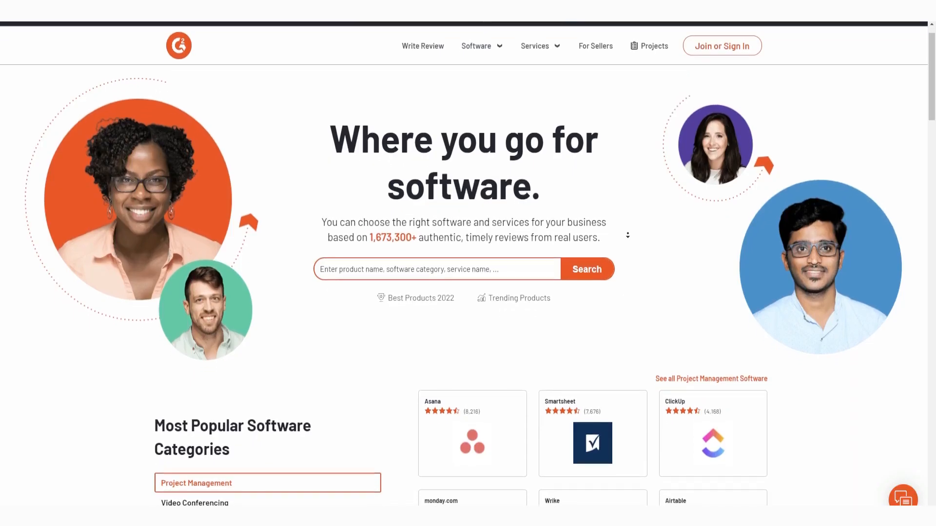
scroll(down, 3)
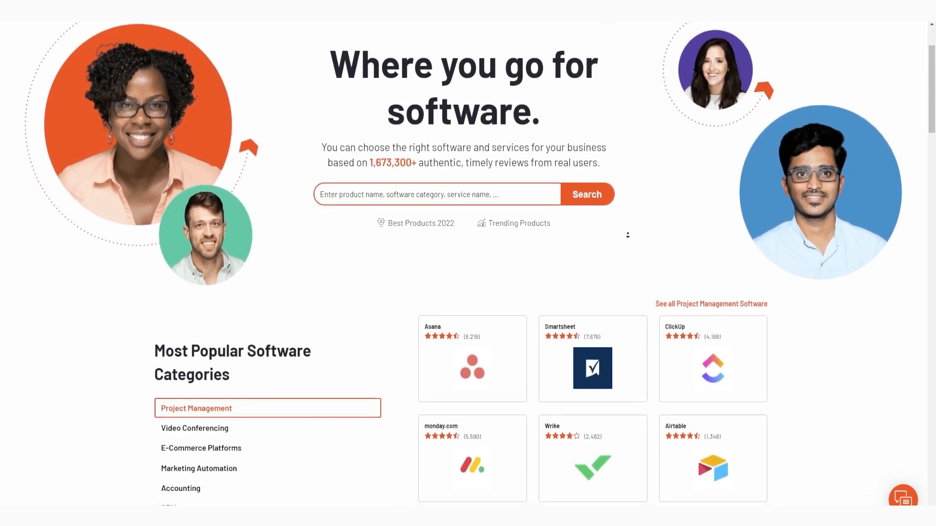
scroll(down, 3)
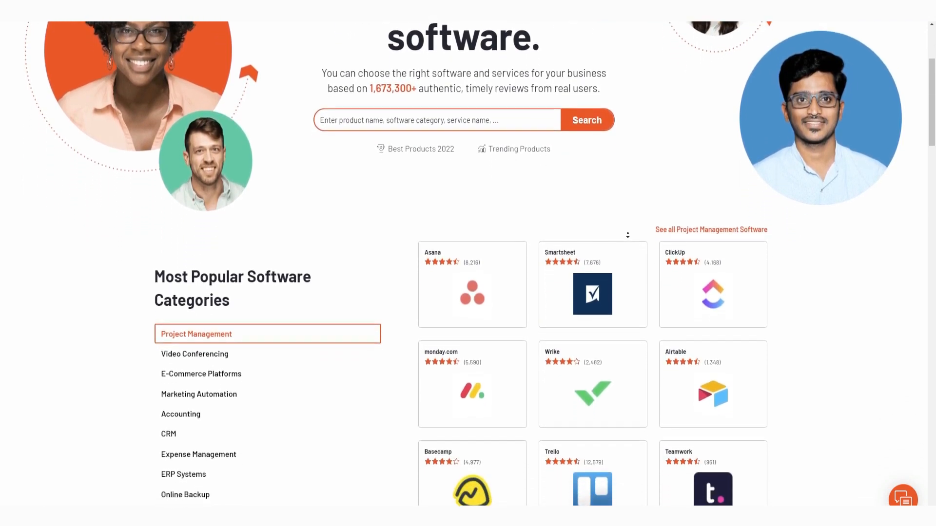
scroll(down, 3)
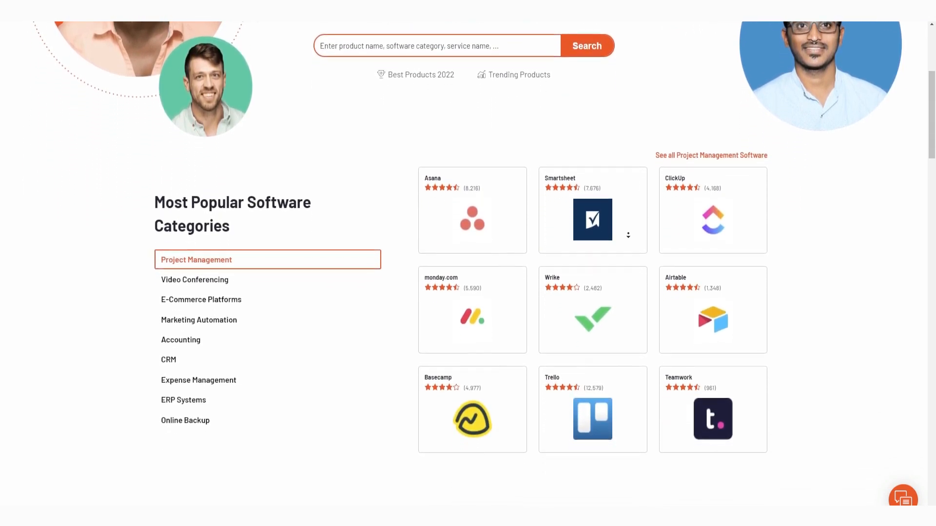
scroll(down, 3)
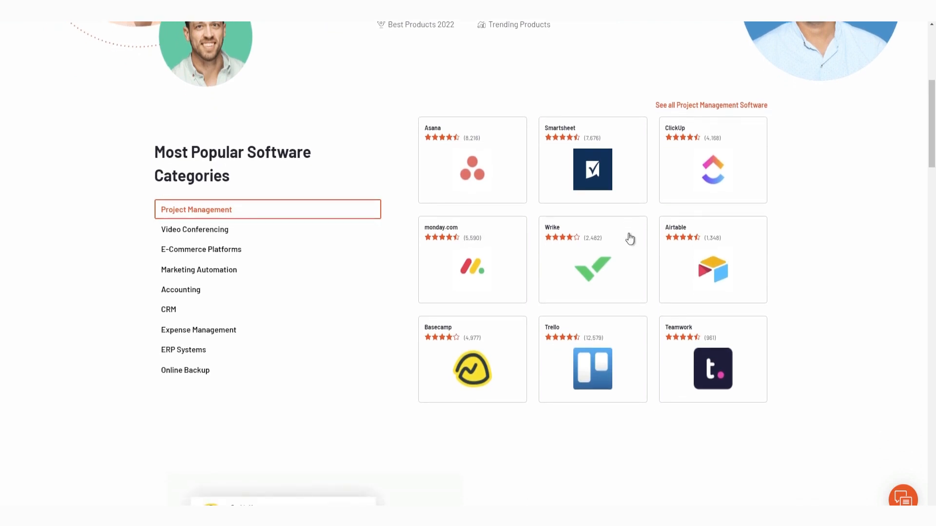
mouse_move(571, 159)
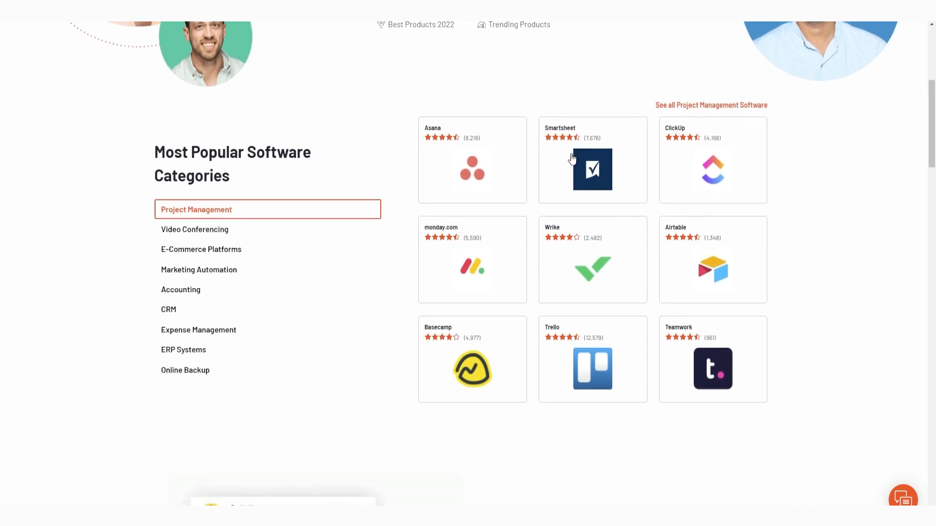